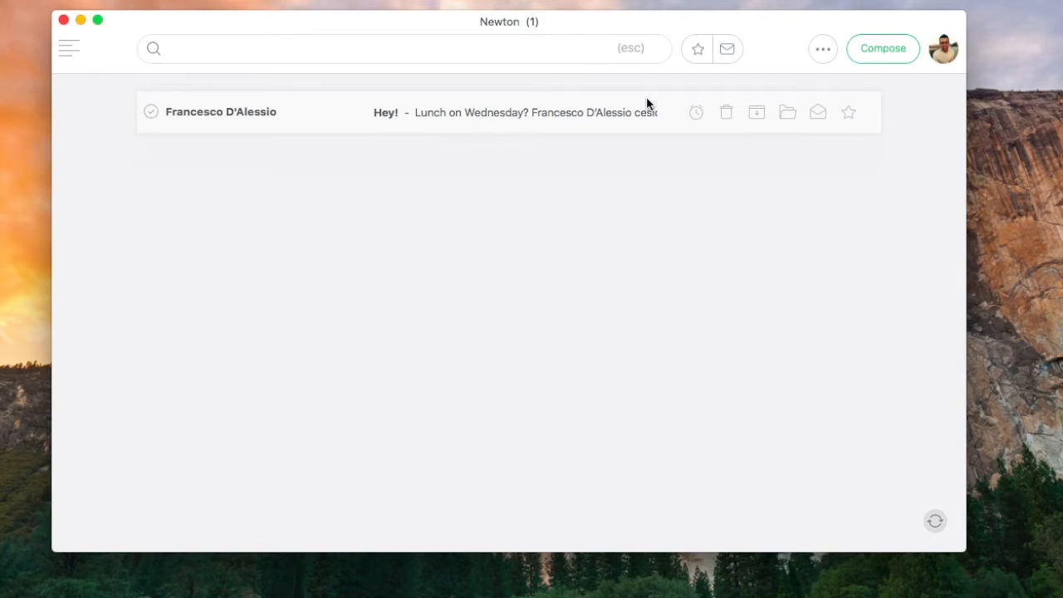
{"action": "mouse_move", "coordinate": [653, 163]}
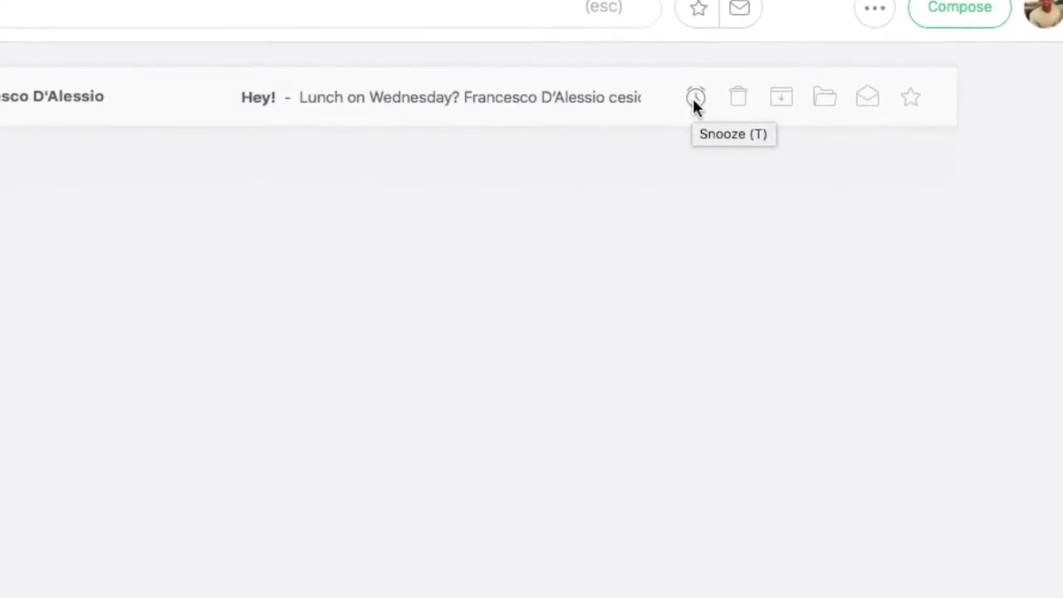
Review the snooze times for the Hey! email and the Snooze preferences under Settings
{"action": "left_click", "coordinate": [696, 97]}
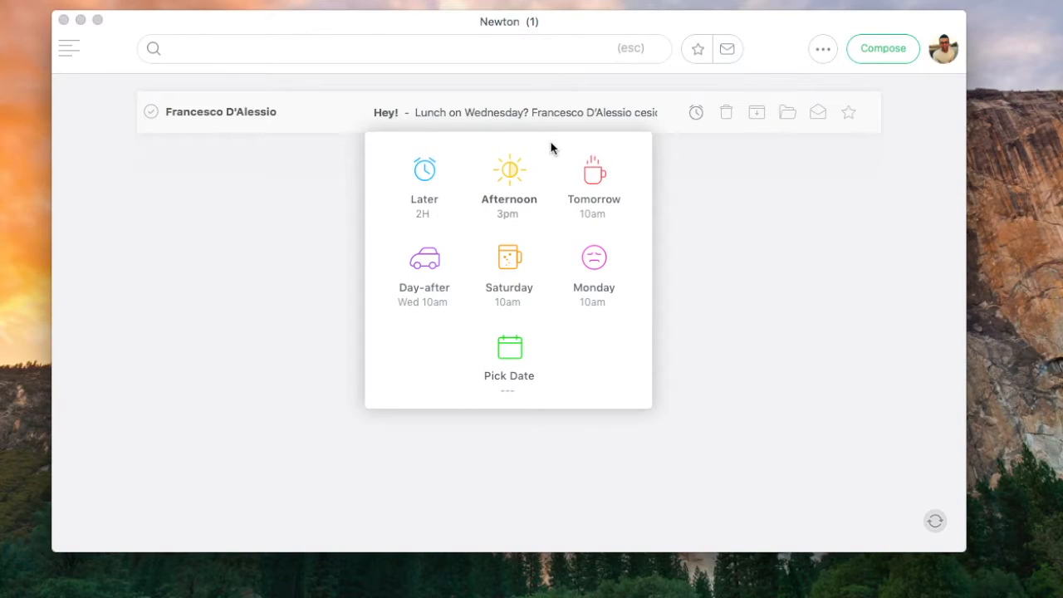
{"action": "mouse_move", "coordinate": [582, 384]}
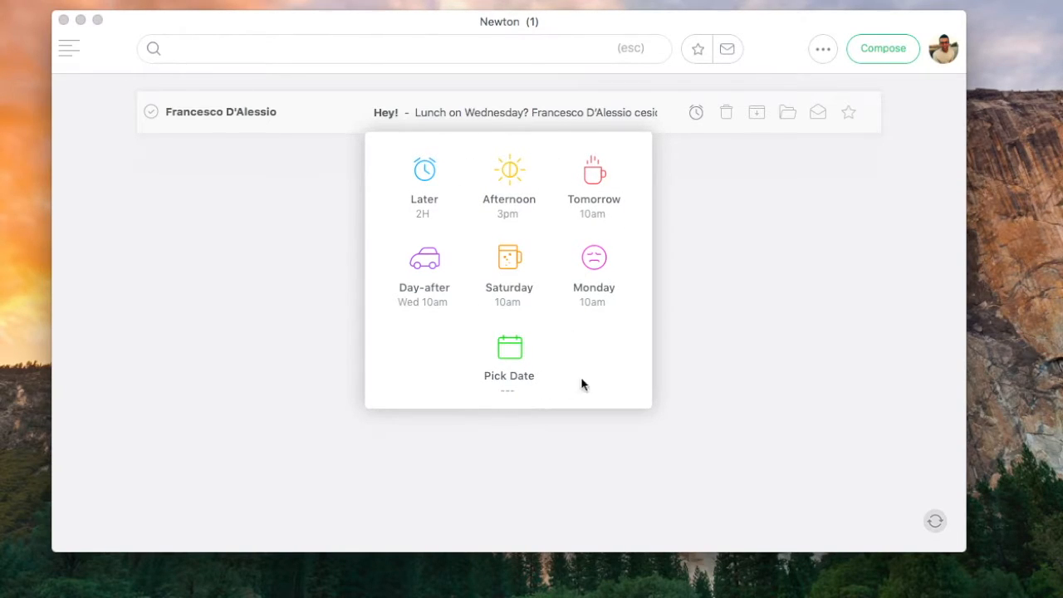
{"action": "left_click", "coordinate": [509, 357]}
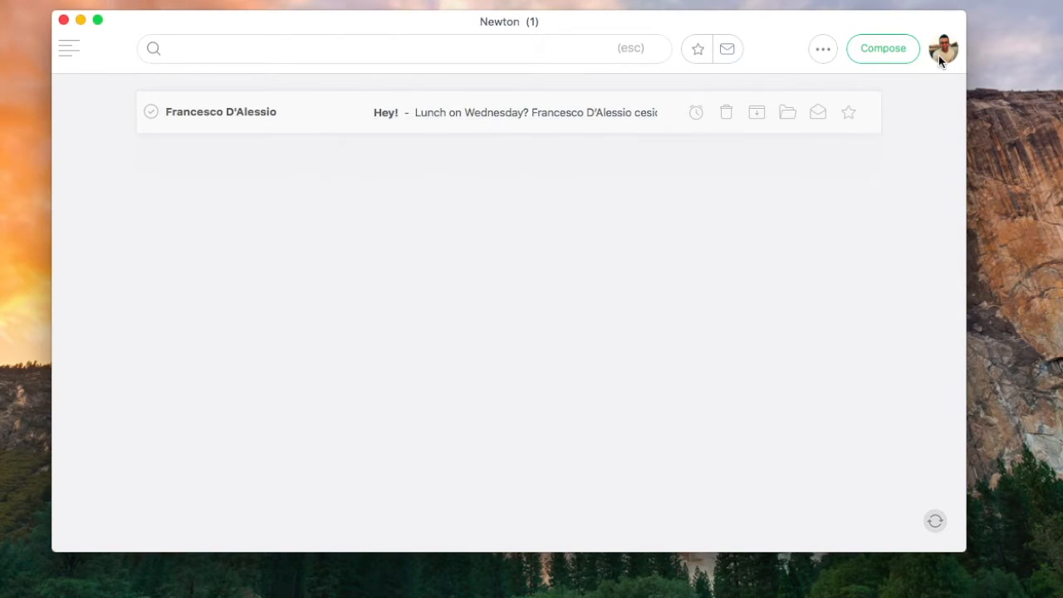
{"action": "left_click", "coordinate": [944, 48]}
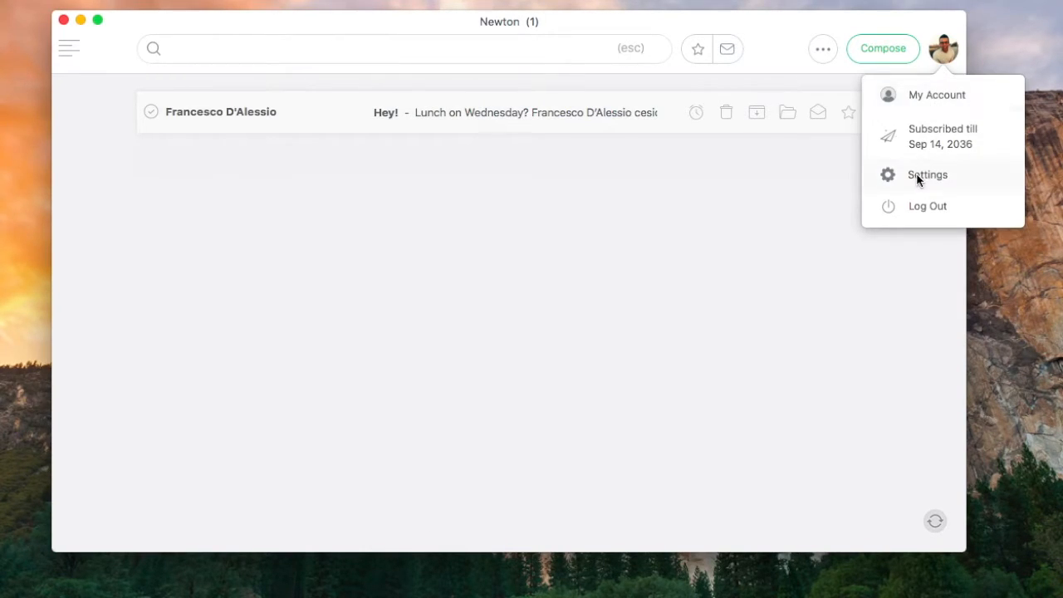
{"action": "left_click", "coordinate": [928, 174]}
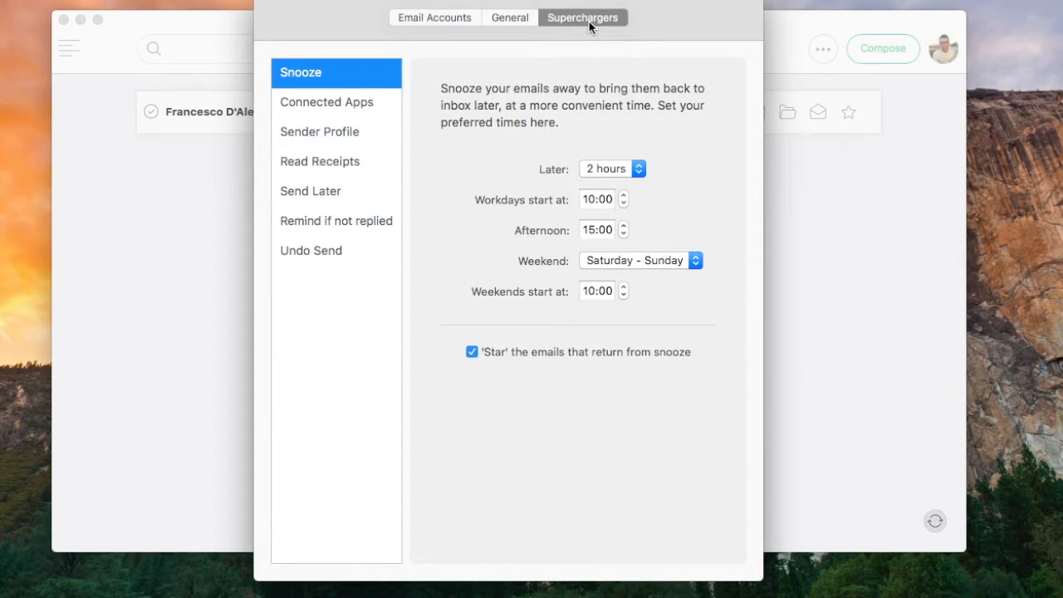
{"action": "mouse_move", "coordinate": [623, 180]}
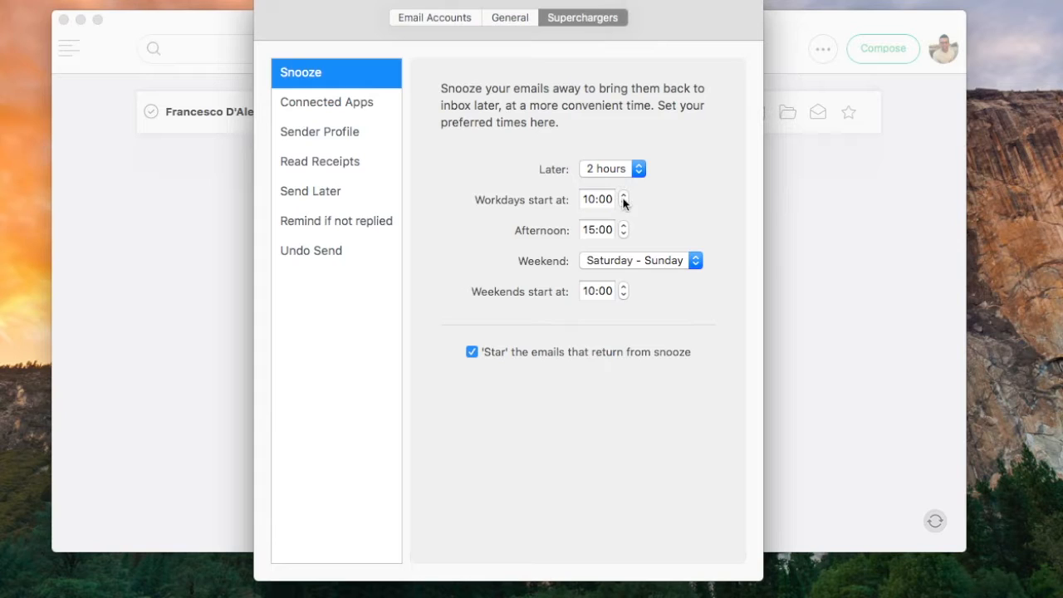
{"action": "mouse_move", "coordinate": [652, 258]}
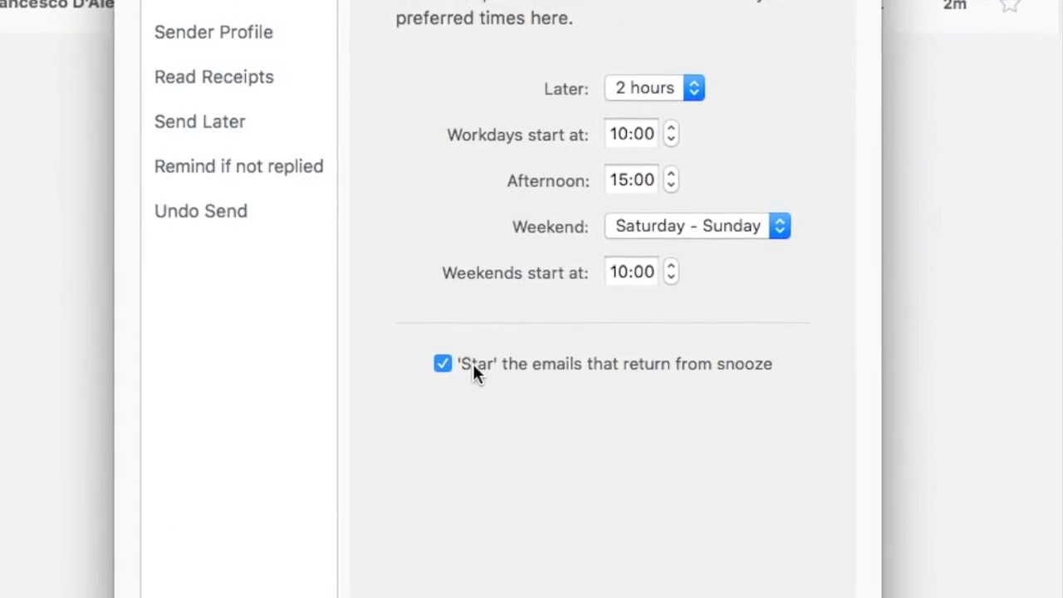
{"action": "scroll", "scroll_direction": "down", "scroll_amount": 3}
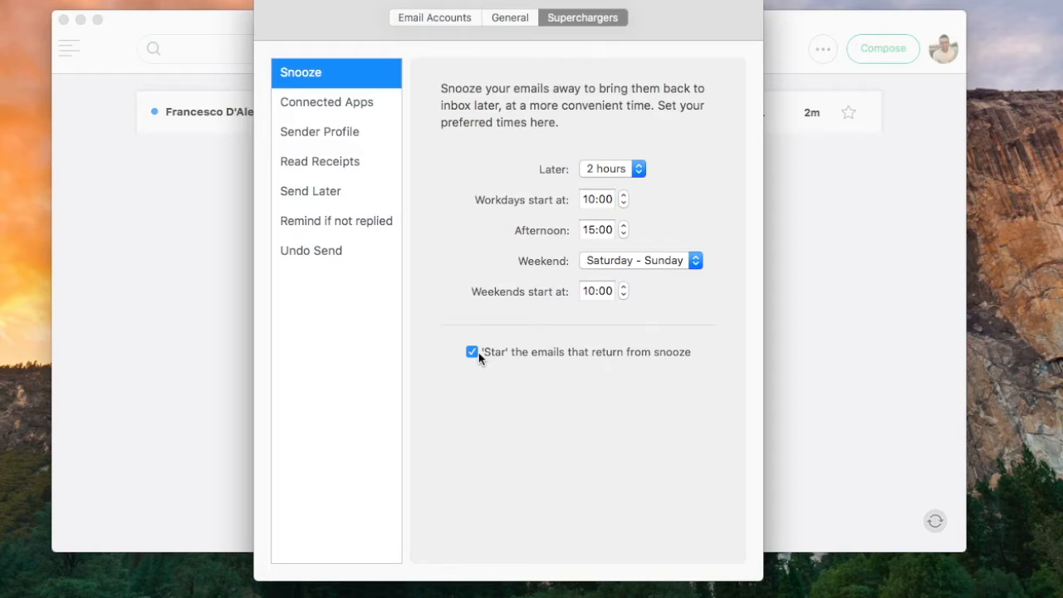
{"action": "mouse_move", "coordinate": [500, 364]}
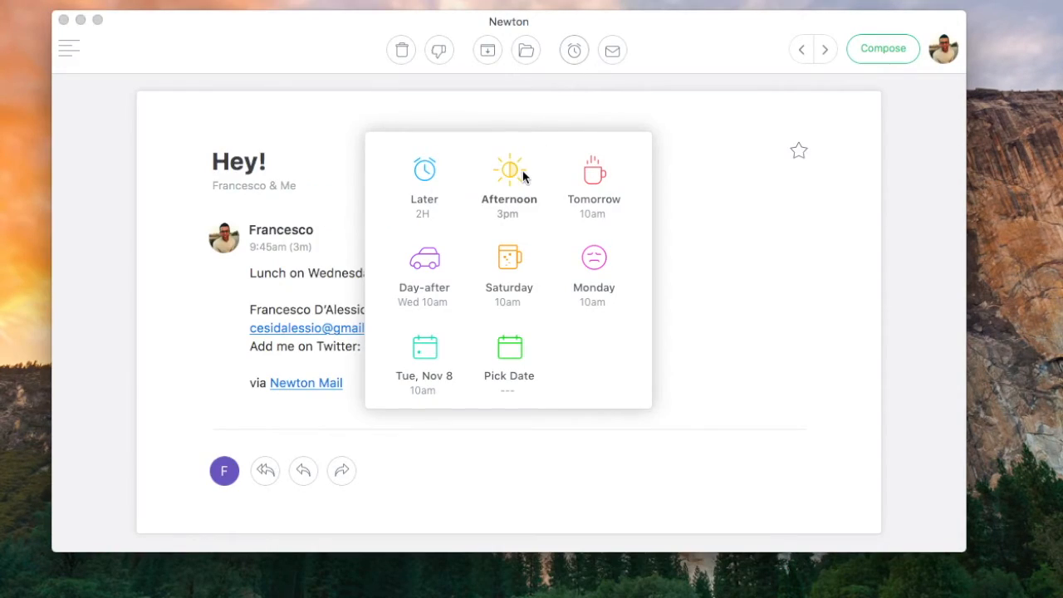
Snooze the Hey! email until 3 pm and locate it in the Snoozed folder
{"action": "left_click", "coordinate": [508, 178]}
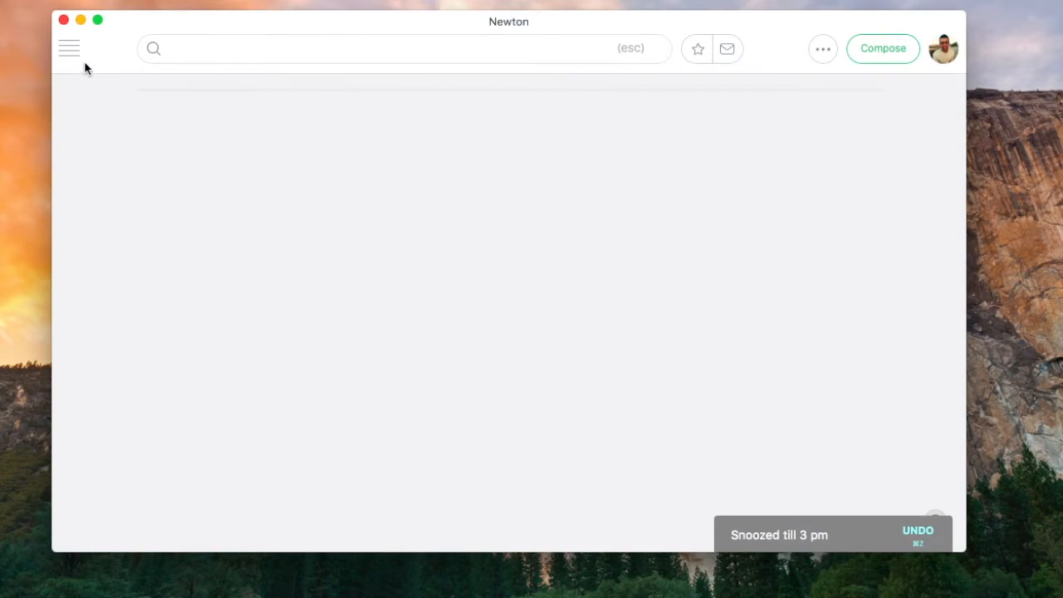
{"action": "left_click", "coordinate": [69, 48]}
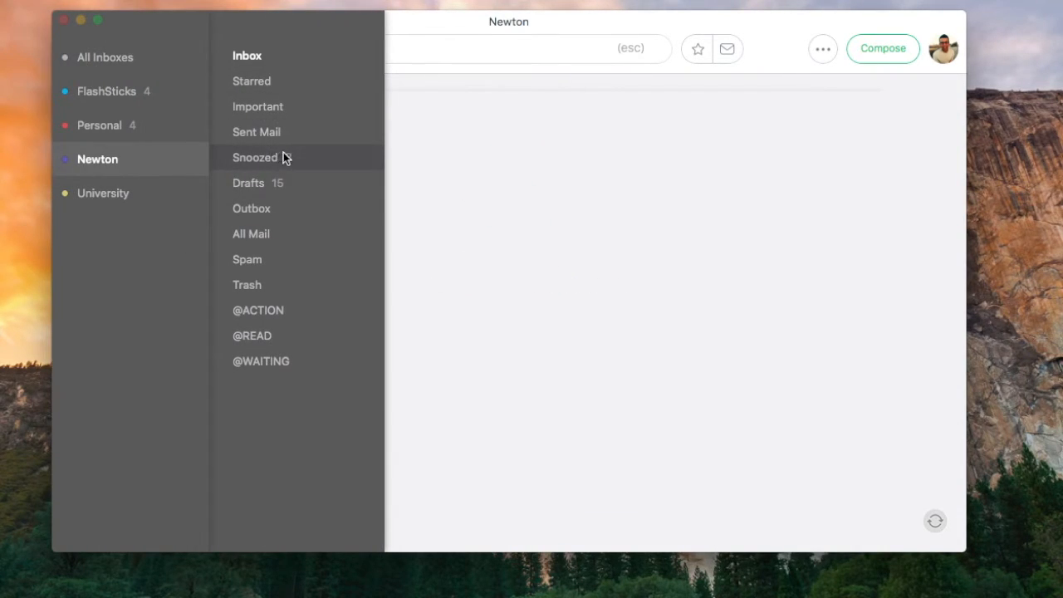
{"action": "left_click", "coordinate": [255, 157]}
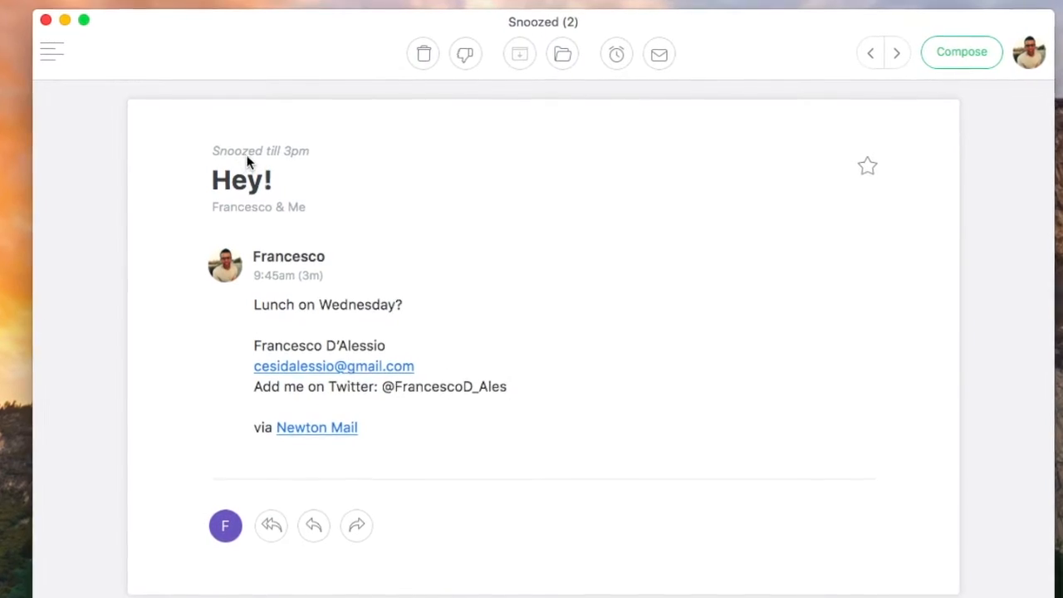